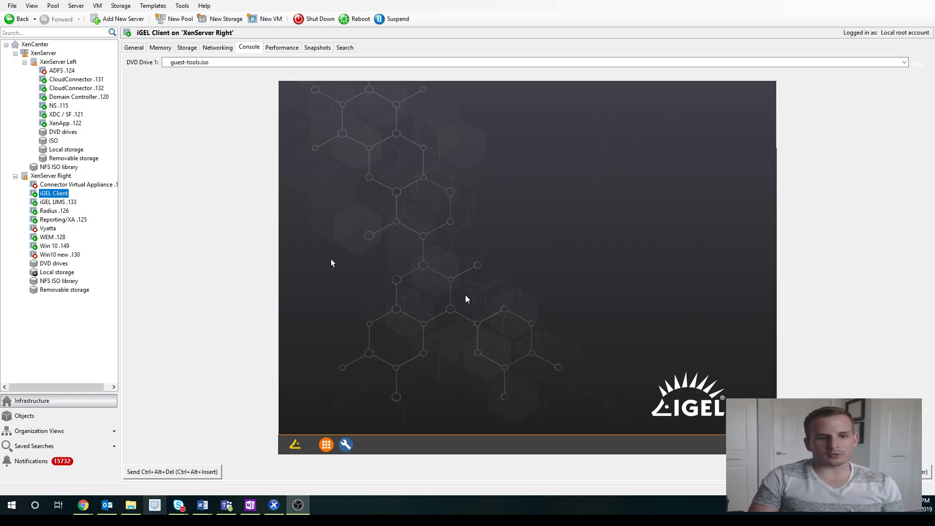
# Switch XenCenter from the thin client's console to the IGEL UMS server's console.
pyautogui.click(294, 444)
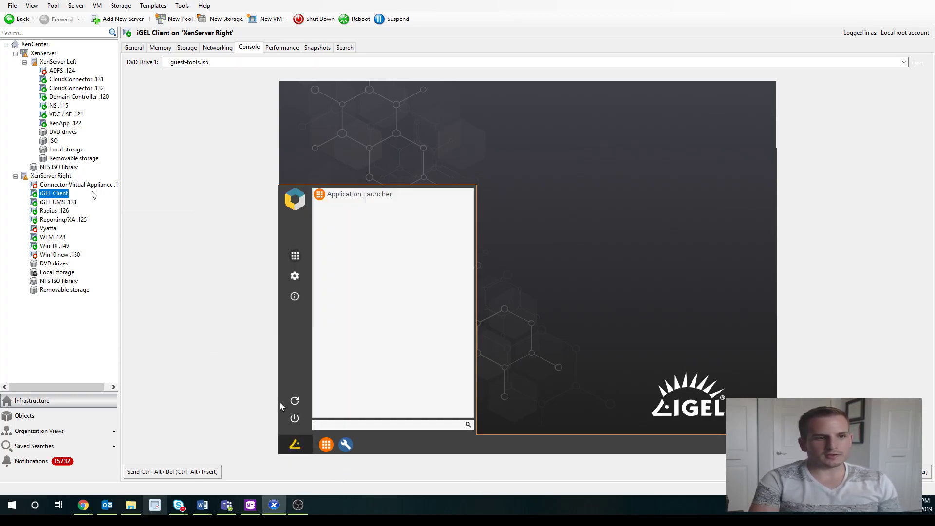
pyautogui.click(54, 202)
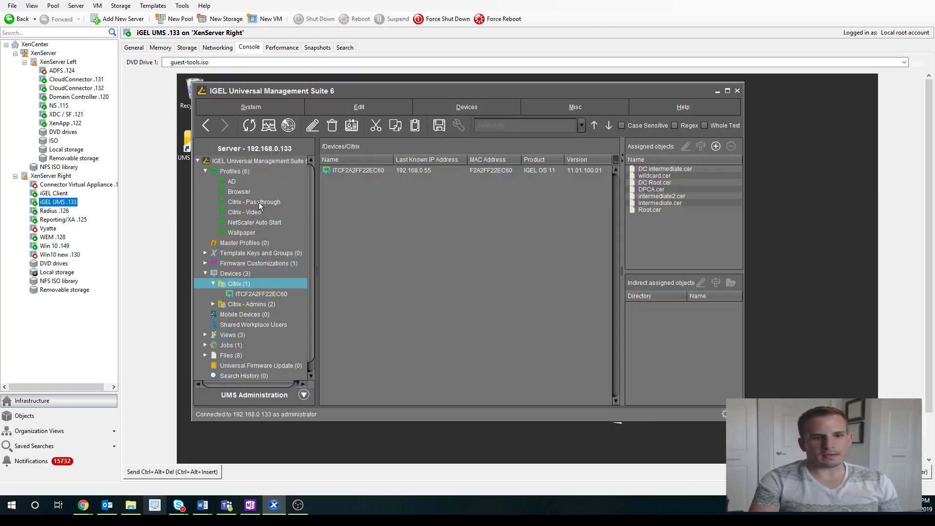
pyautogui.moveTo(251, 212)
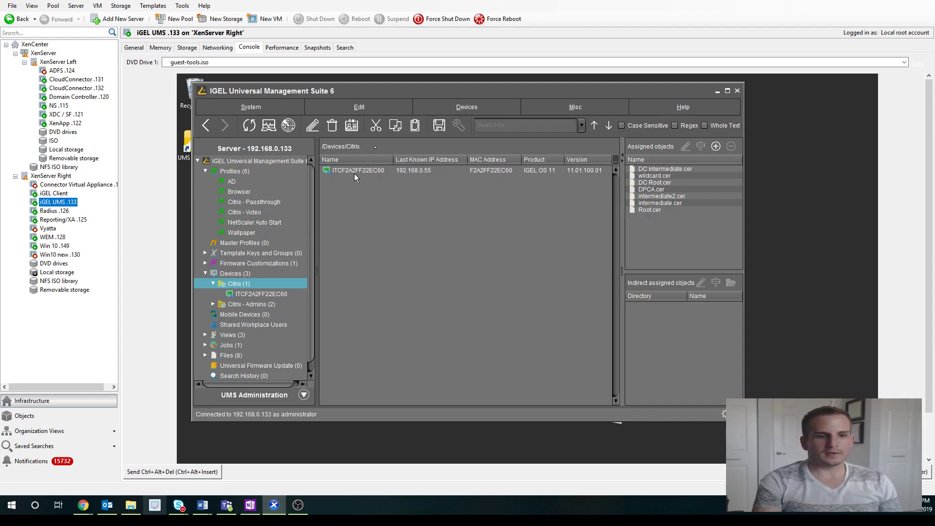
# Create a new profile named Citrix in the Profiles folder.
pyautogui.click(230, 171)
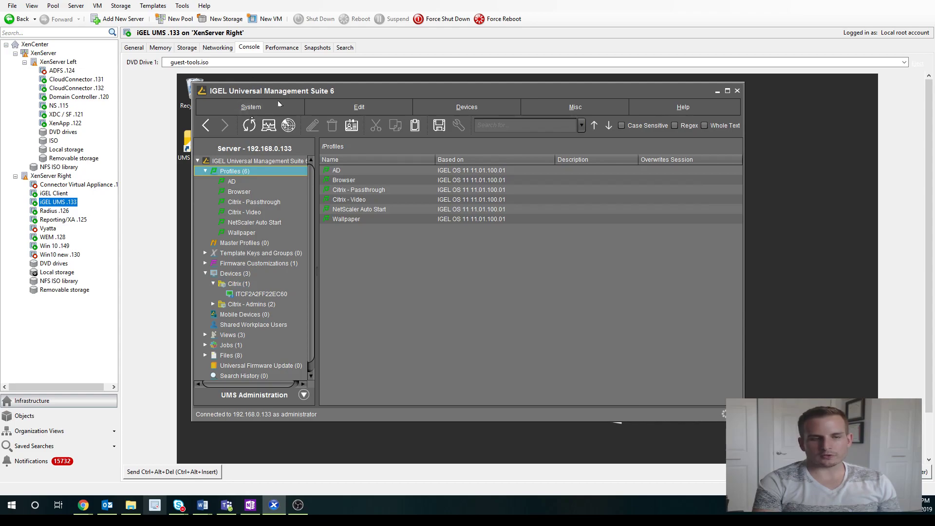
pyautogui.rightClick(229, 170)
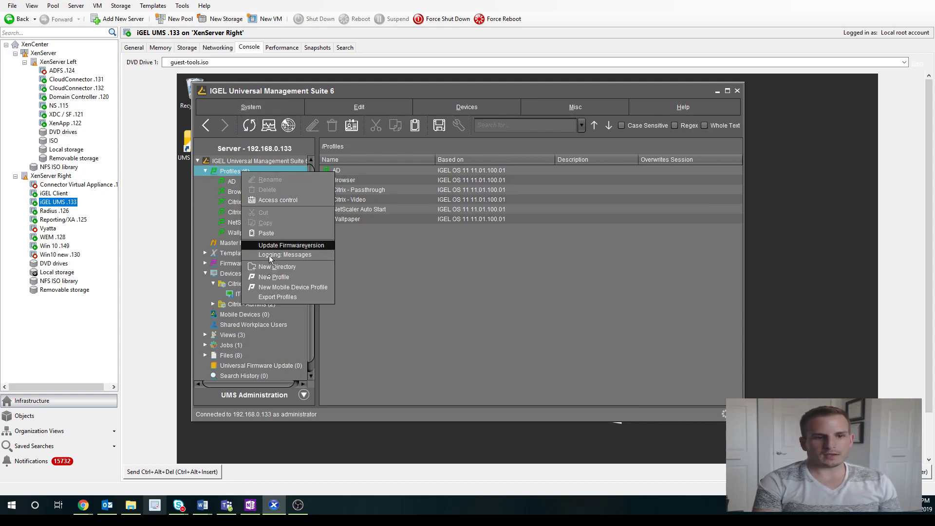
pyautogui.click(274, 277)
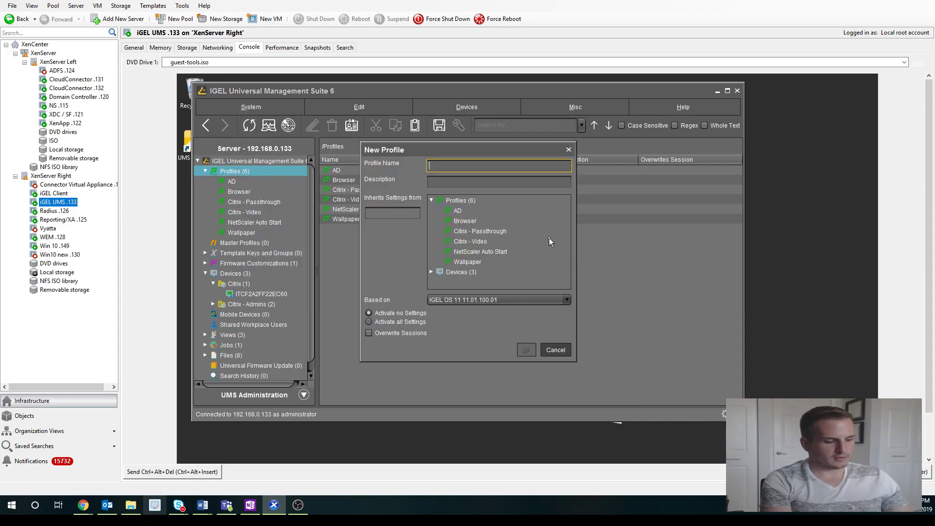
pyautogui.write('Citrix')
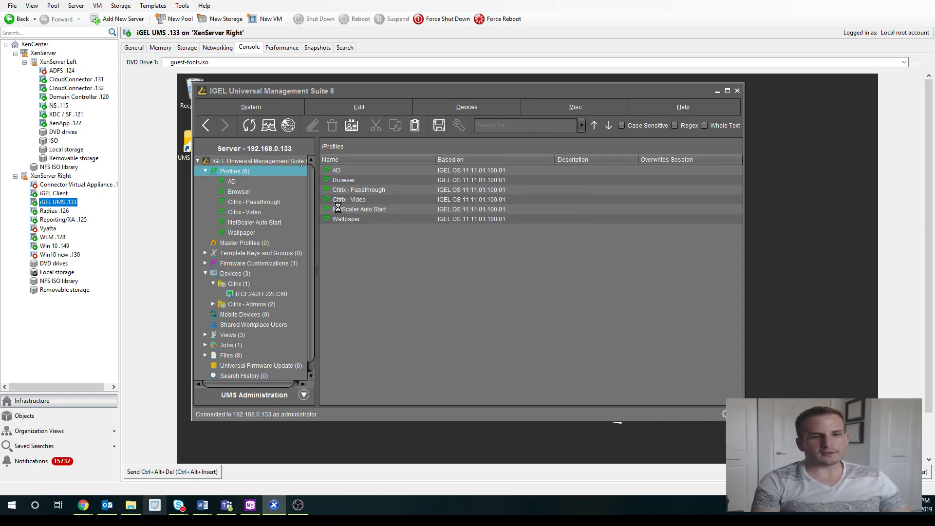
# Navigate the Citrix profile's configuration to Sessions > Citrix > Citrix StoreFront.
pyautogui.doubleClick(348, 199)
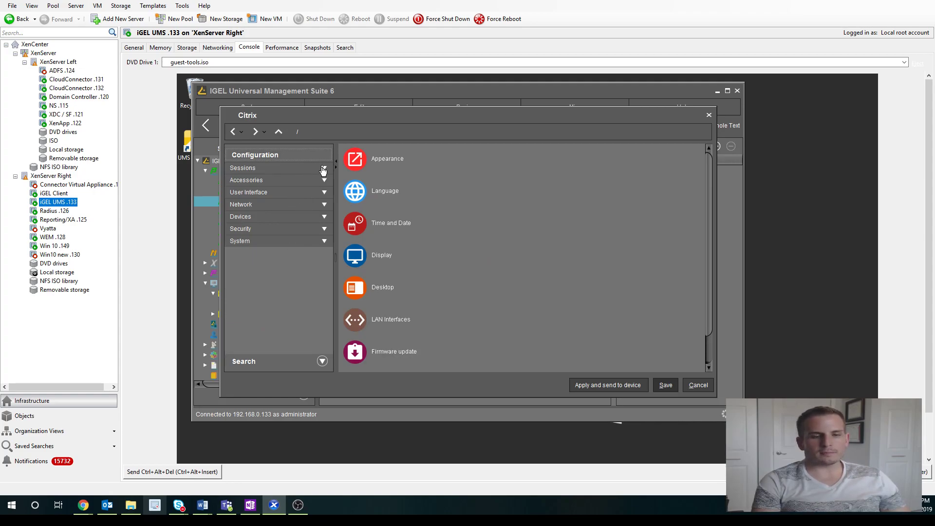
pyautogui.click(242, 168)
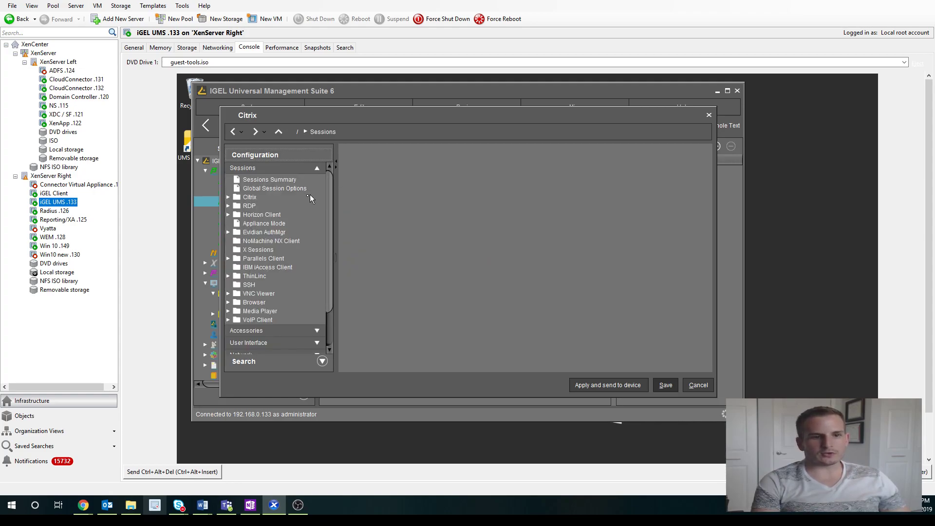
pyautogui.click(229, 197)
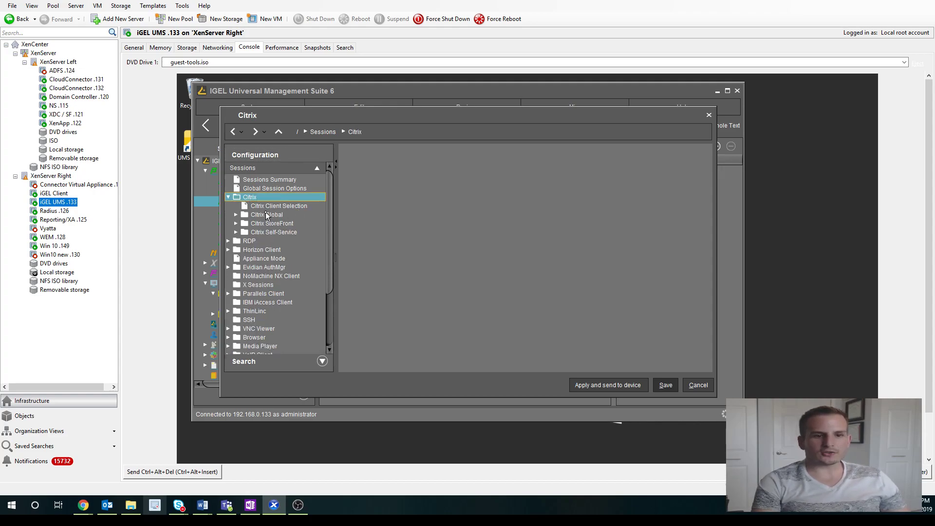
pyautogui.click(271, 223)
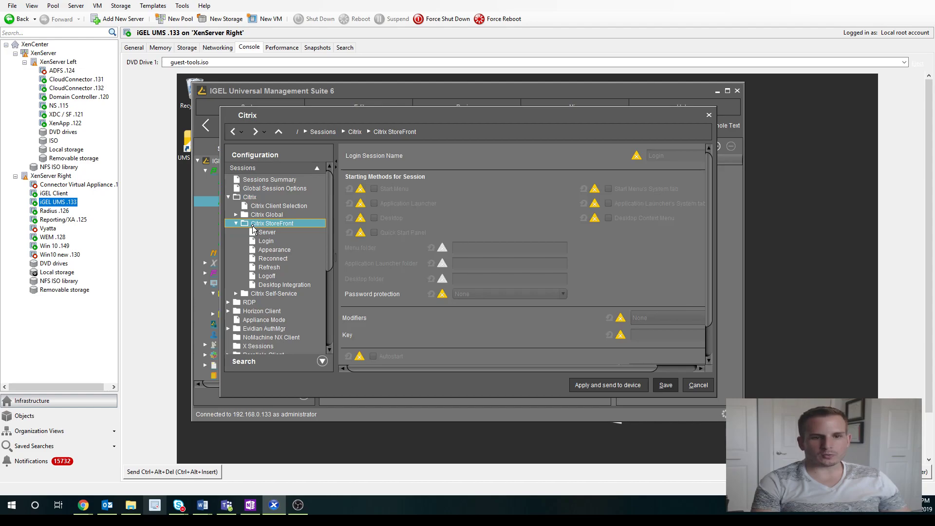
pyautogui.moveTo(630, 158)
pyautogui.write("Ryan's Logon")
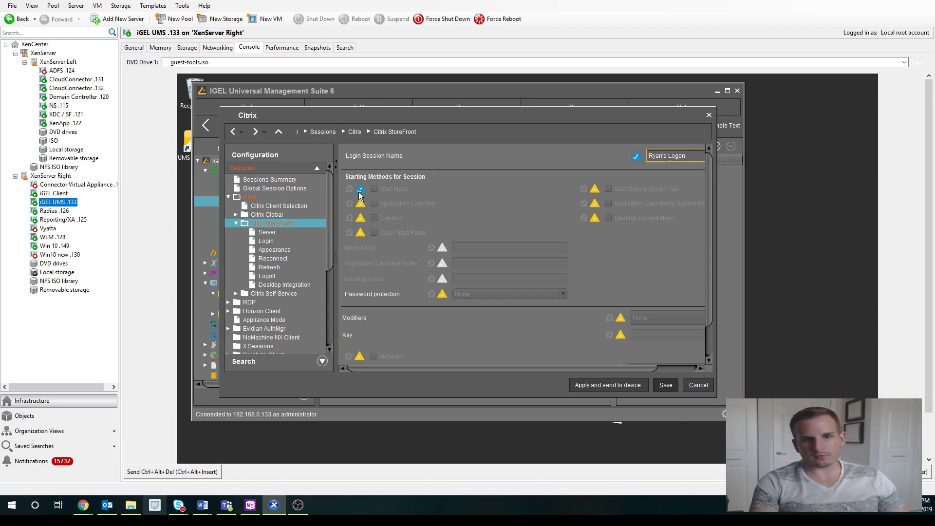
# Enable launching the Ryan's Logon session from Start Menu, Desktop and Quick Start Panel.
pyautogui.click(374, 189)
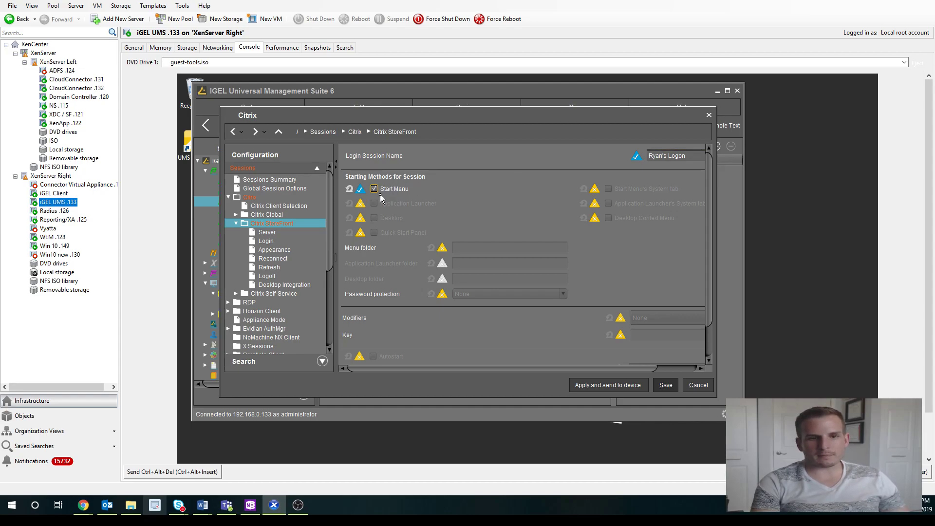
pyautogui.click(374, 218)
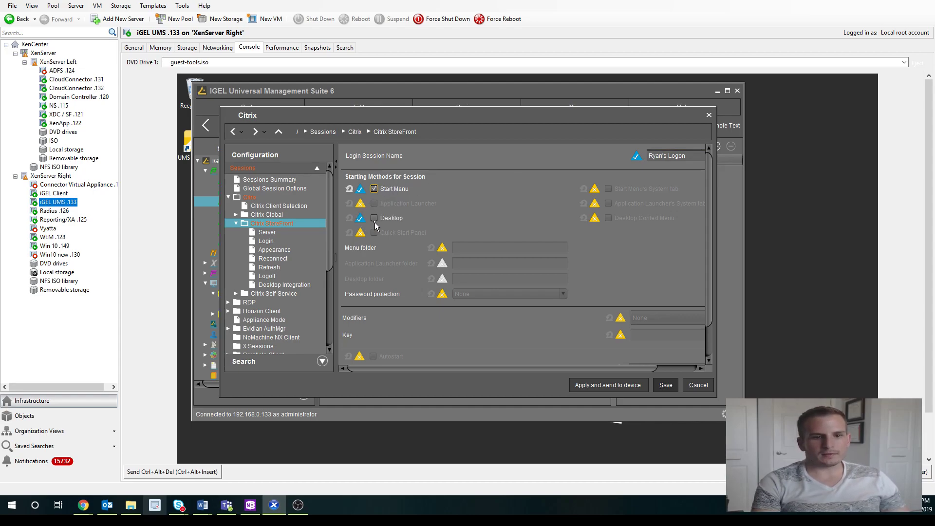
pyautogui.click(374, 218)
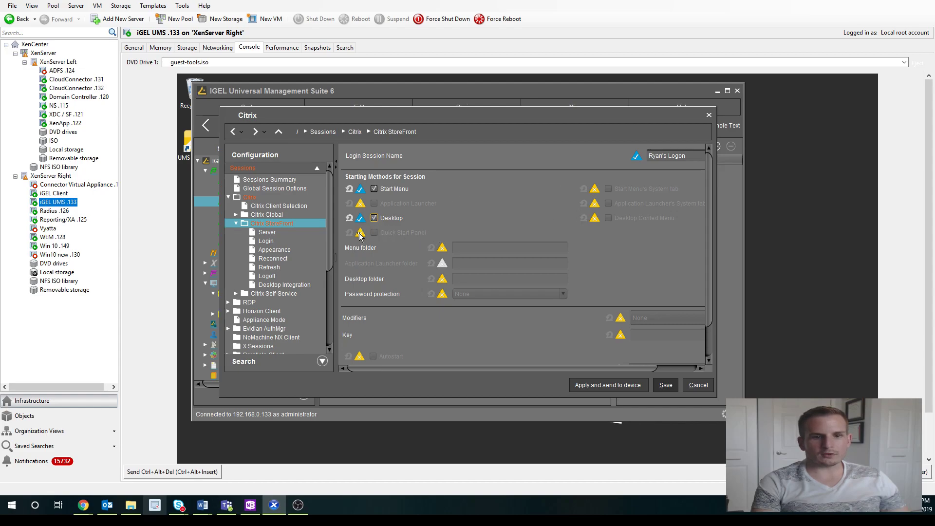
pyautogui.click(360, 232)
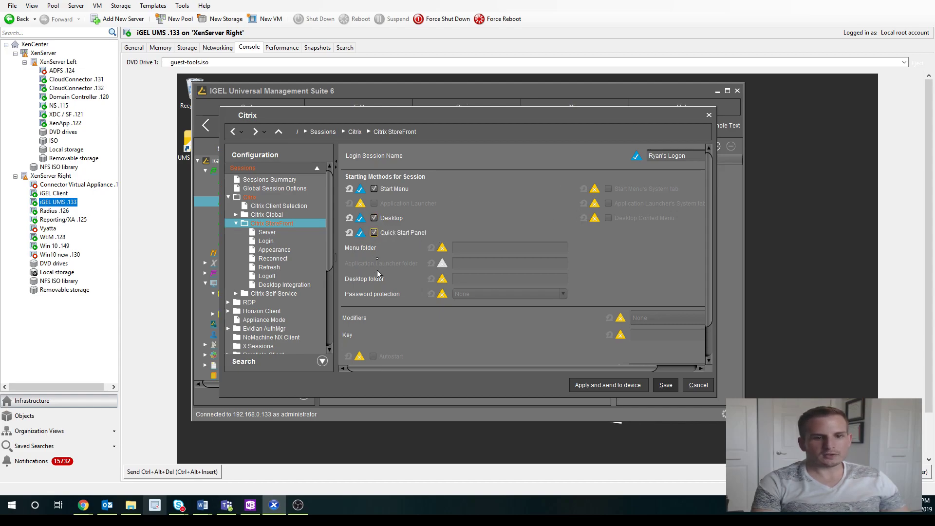
pyautogui.moveTo(269, 244)
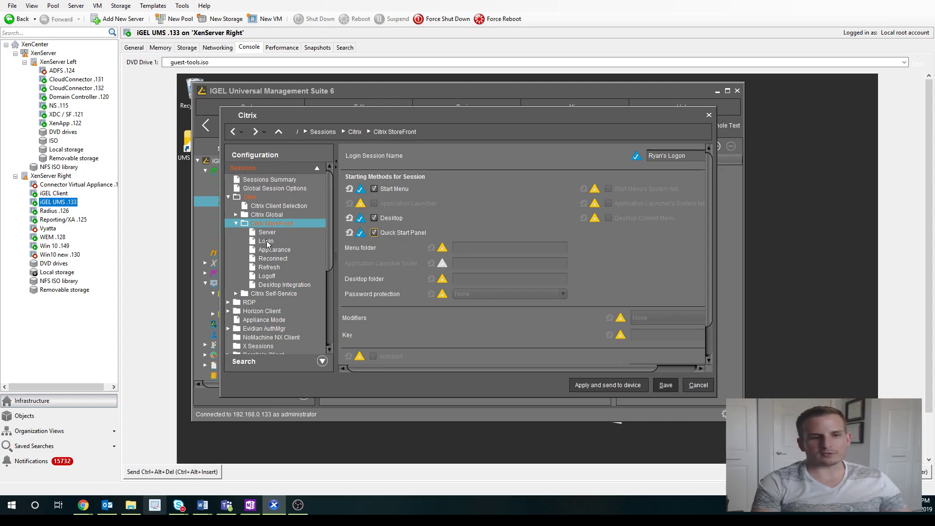
# Add an https server location citrix.ryan.local on port 443, path Citrix/Store, store name Store.
pyautogui.click(265, 240)
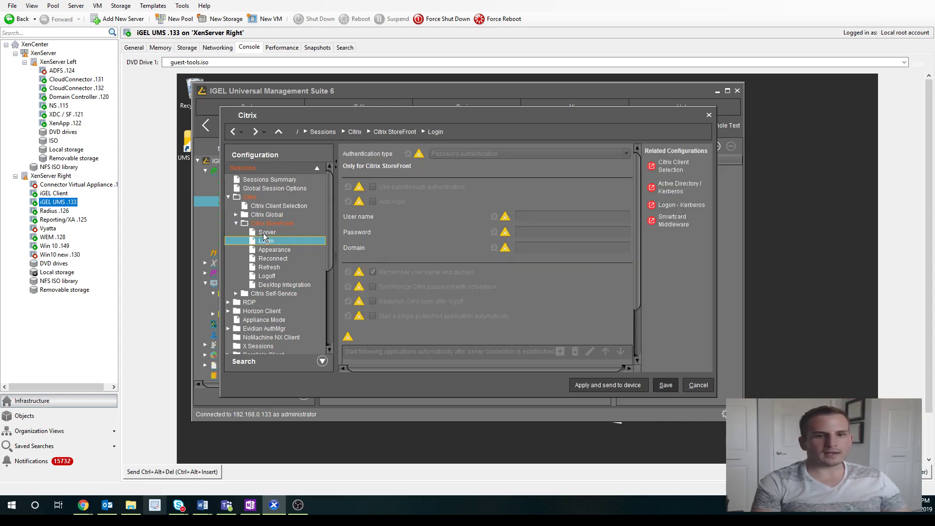
pyautogui.click(266, 232)
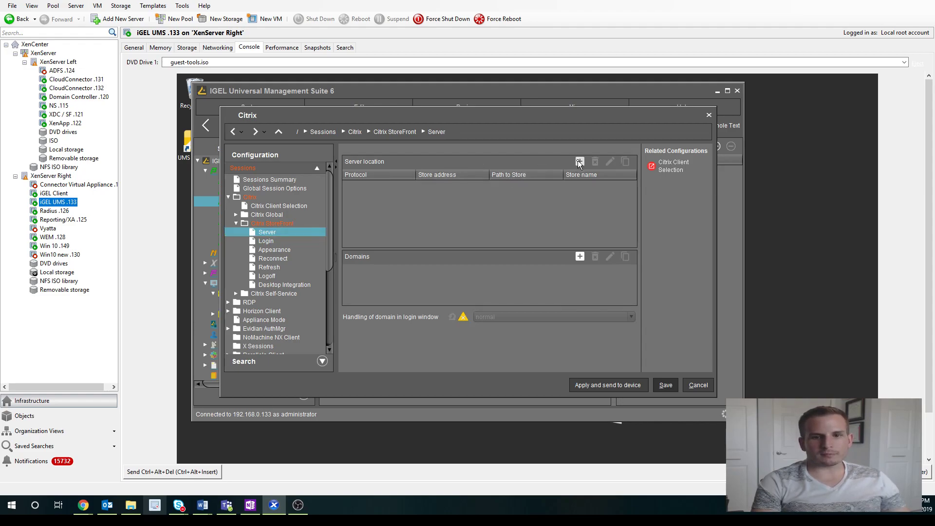
pyautogui.click(580, 162)
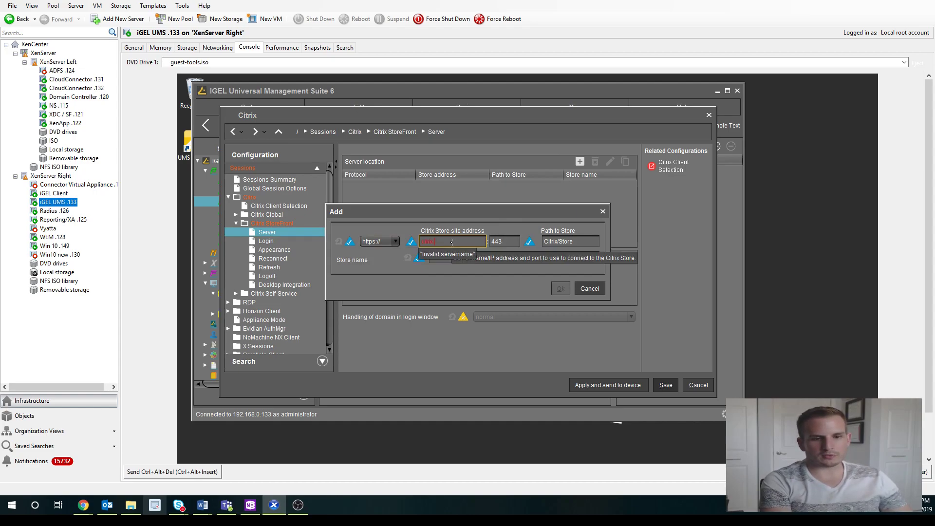
pyautogui.write('citrix.ryan.local')
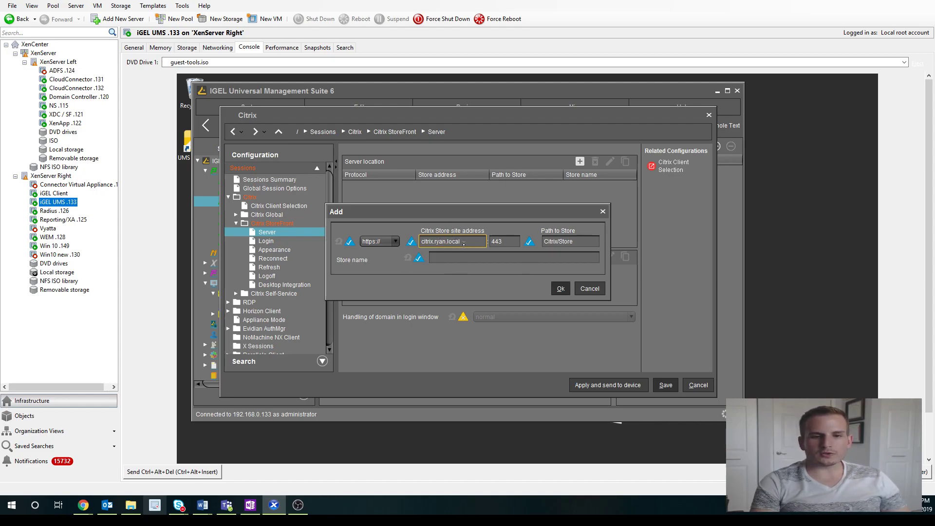
pyautogui.moveTo(465, 242)
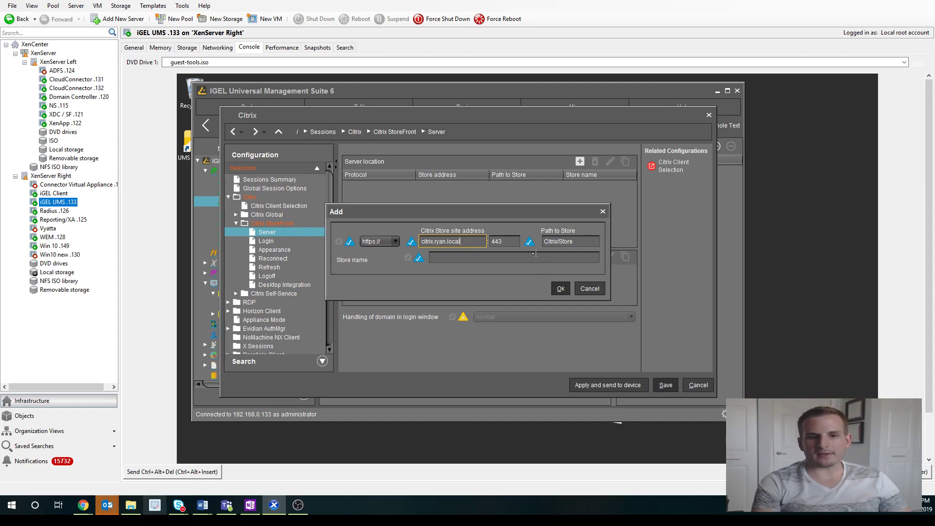
pyautogui.write('Store')
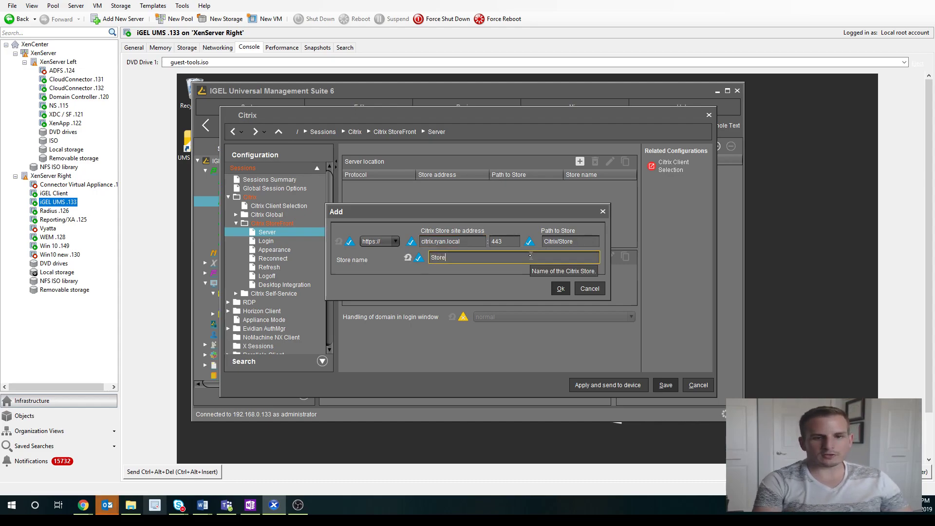
pyautogui.click(561, 288)
pyautogui.write('ryan')
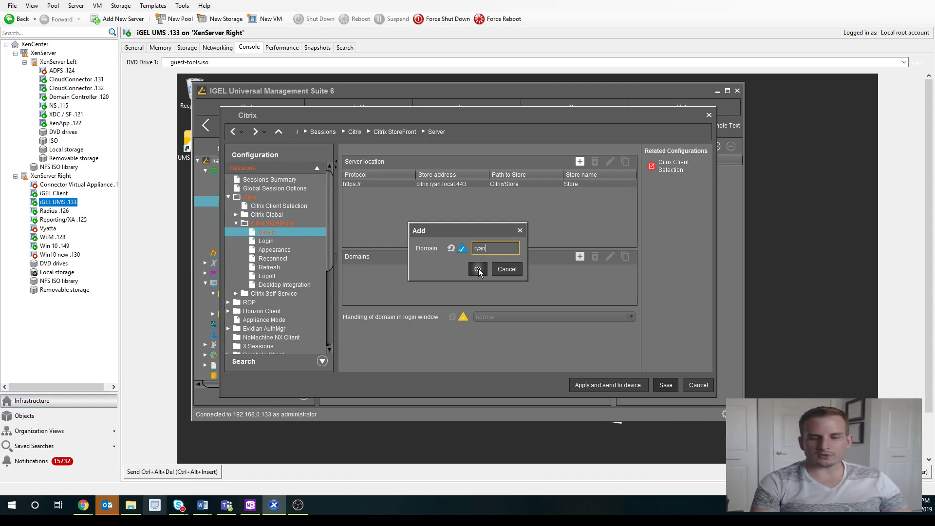
# Add domain ryan and set domain handling in the login window to locked.
pyautogui.click(477, 269)
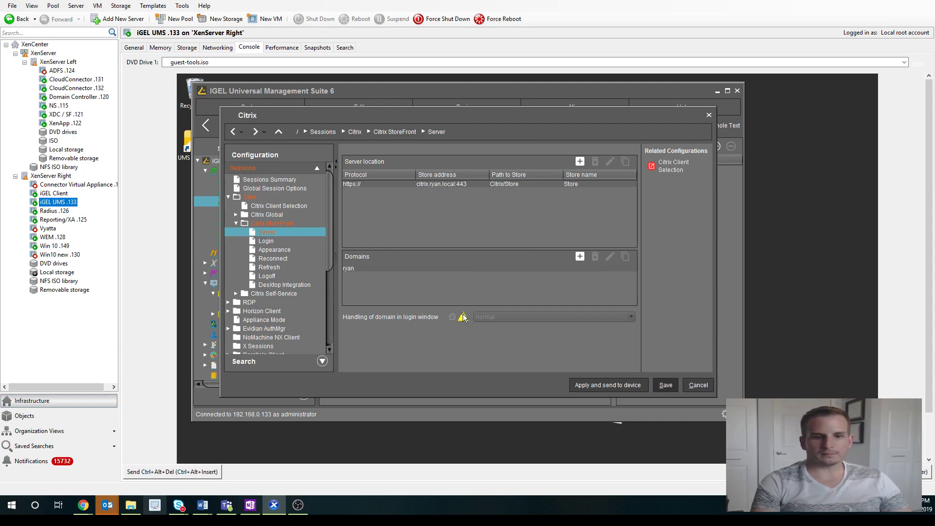
pyautogui.click(629, 317)
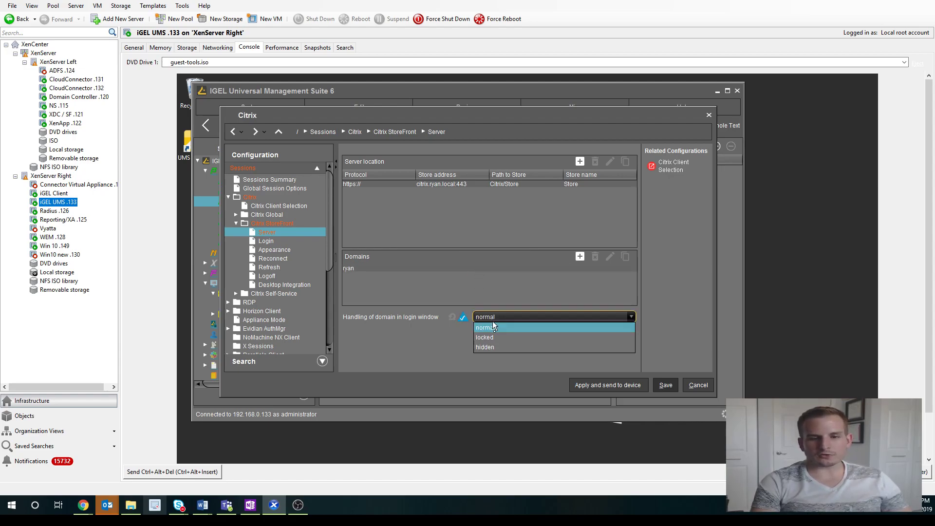
pyautogui.moveTo(504, 333)
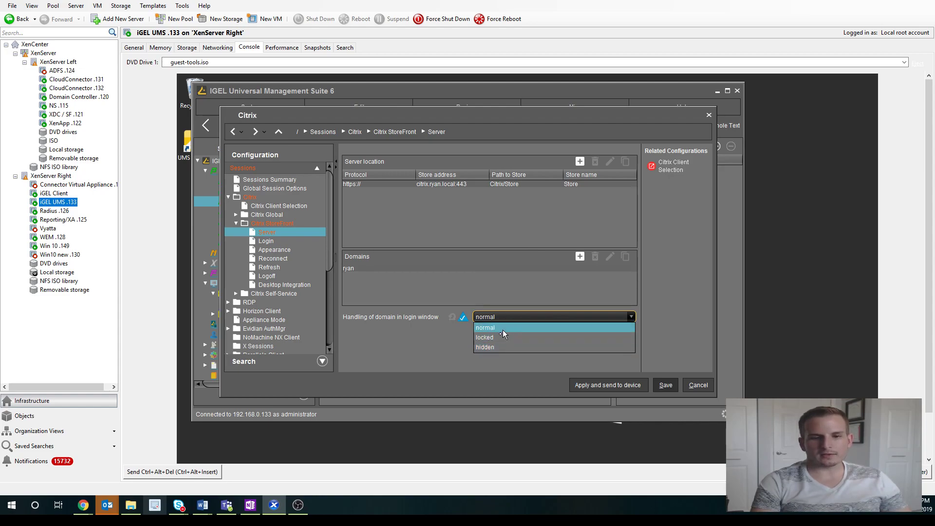
pyautogui.moveTo(488, 335)
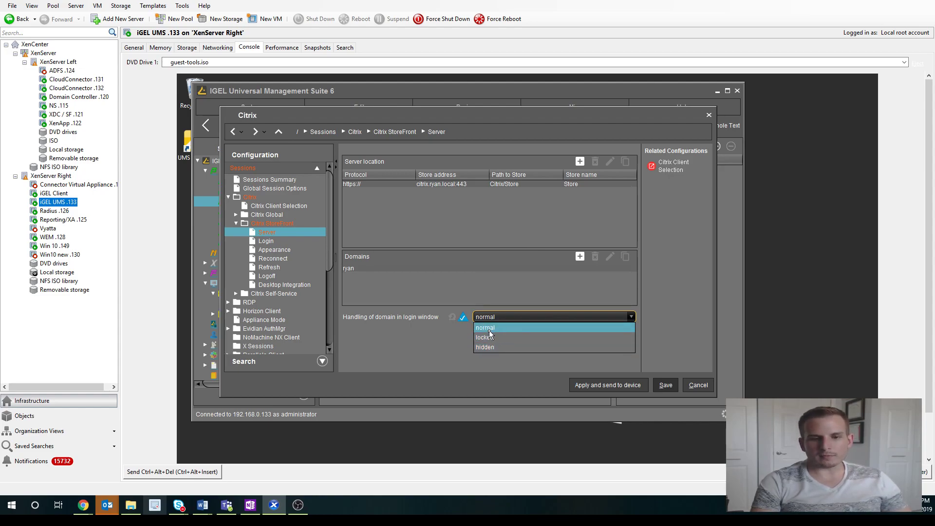
pyautogui.moveTo(488, 347)
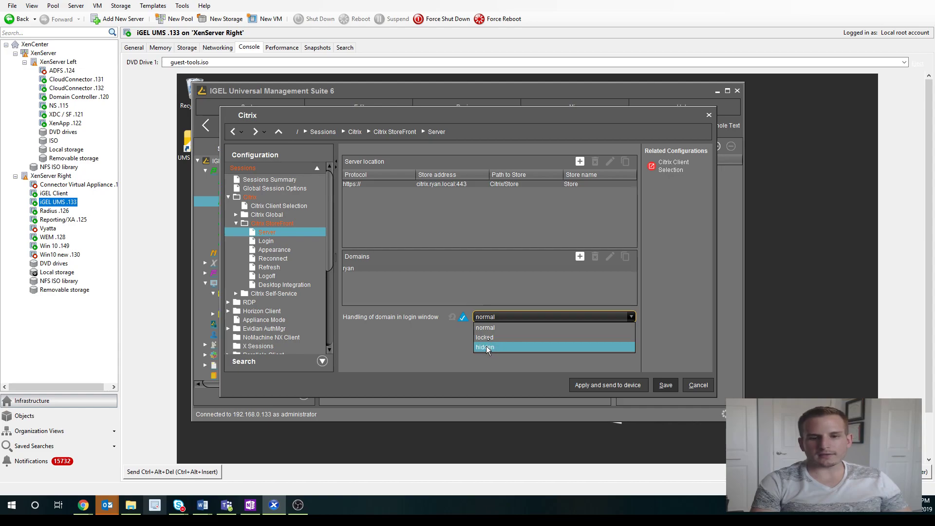
pyautogui.click(484, 337)
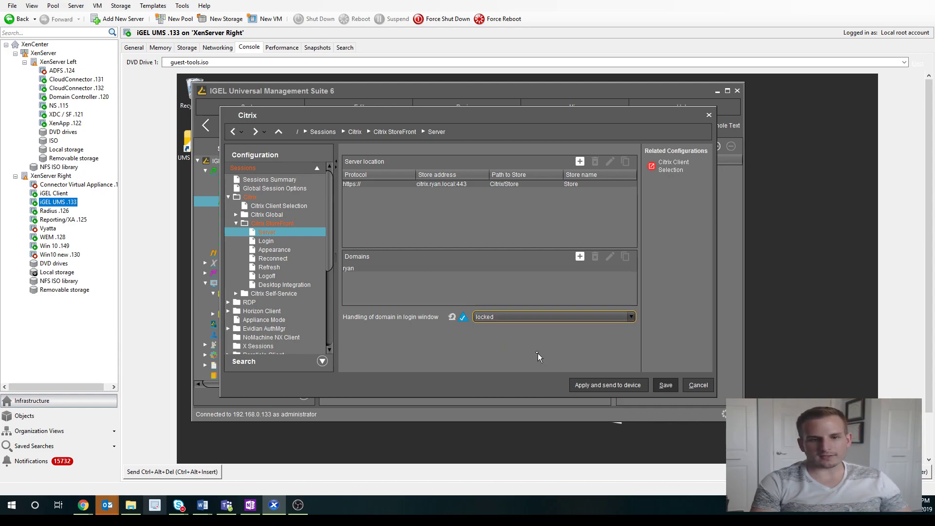
pyautogui.click(266, 241)
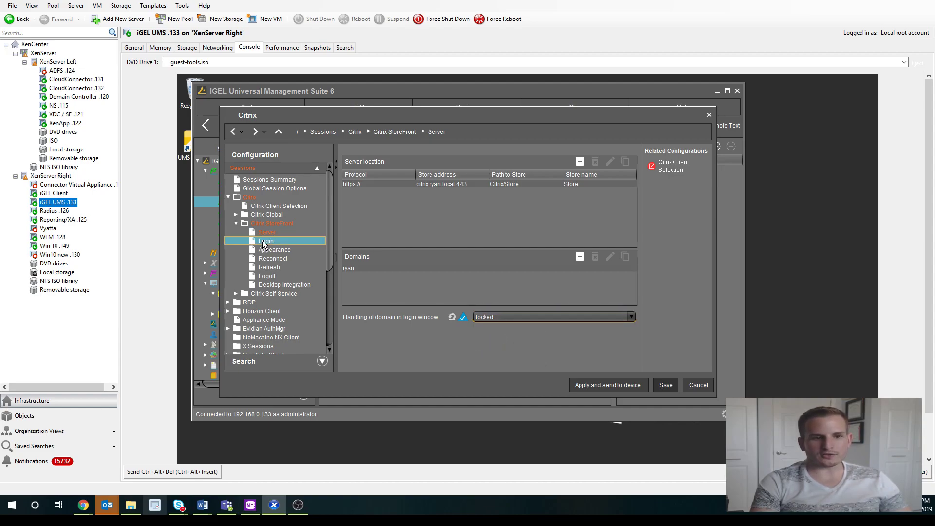
# Review the Login page and save the Citrix profile configuration.
pyautogui.click(265, 240)
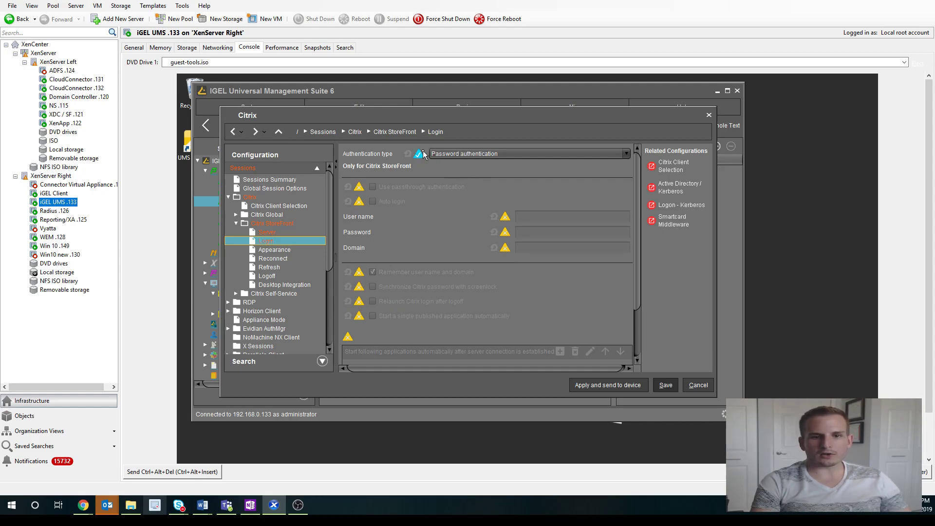
pyautogui.click(625, 154)
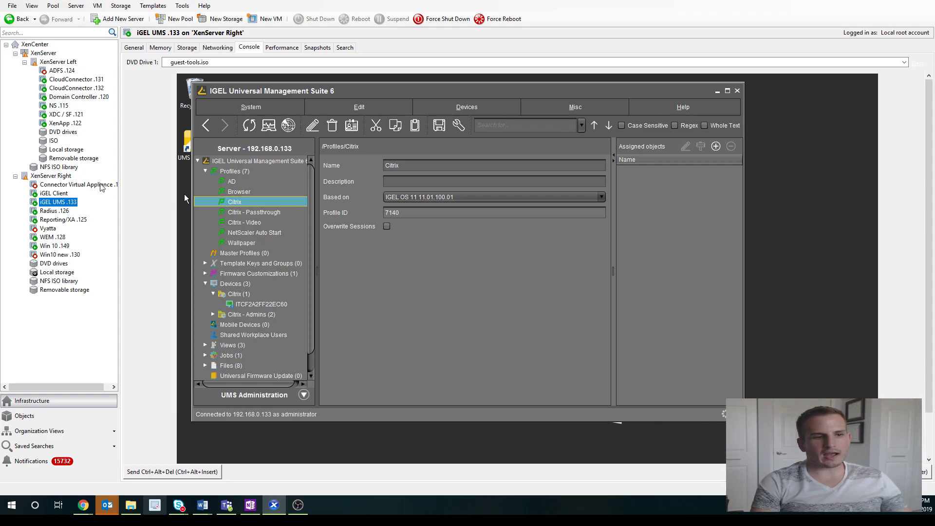
# Assign the Citrix profile to the Devices > Citrix folder with update time Now.
pyautogui.click(50, 192)
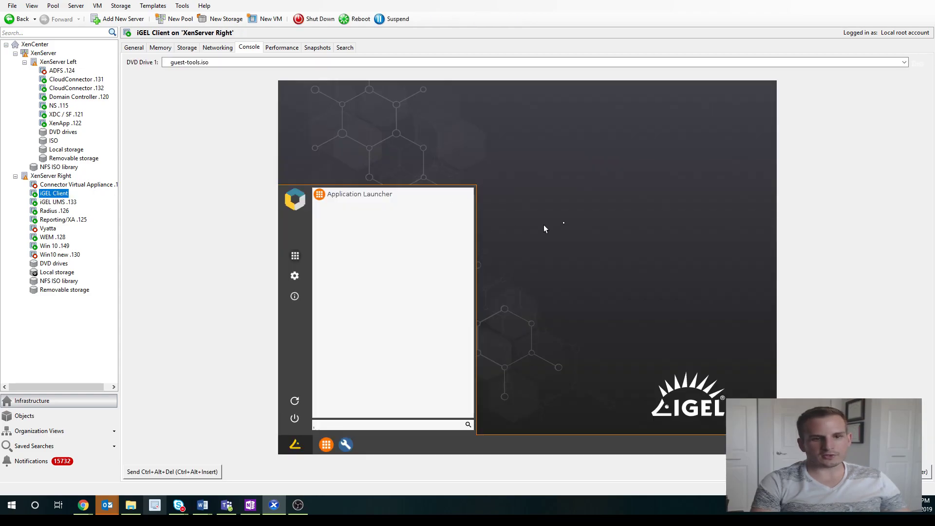
pyautogui.click(56, 202)
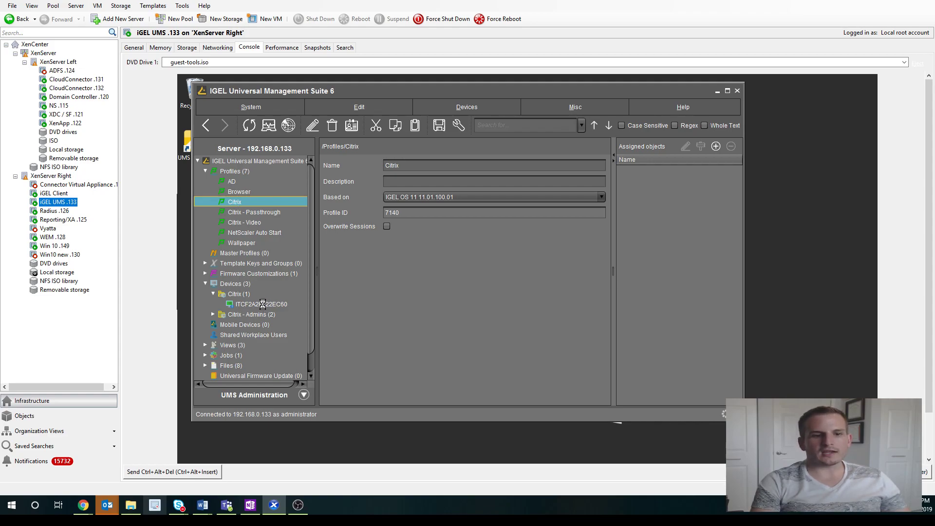
pyautogui.click(265, 304)
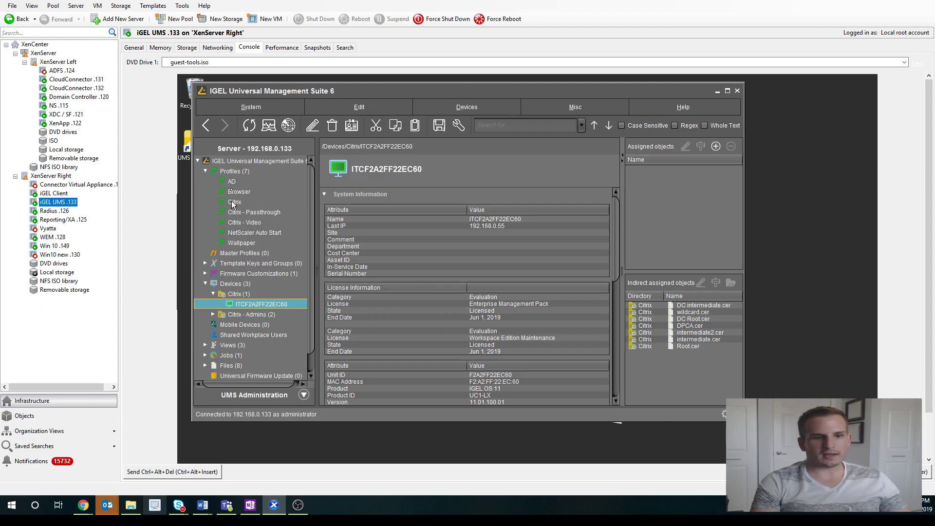
pyautogui.moveTo(235, 207)
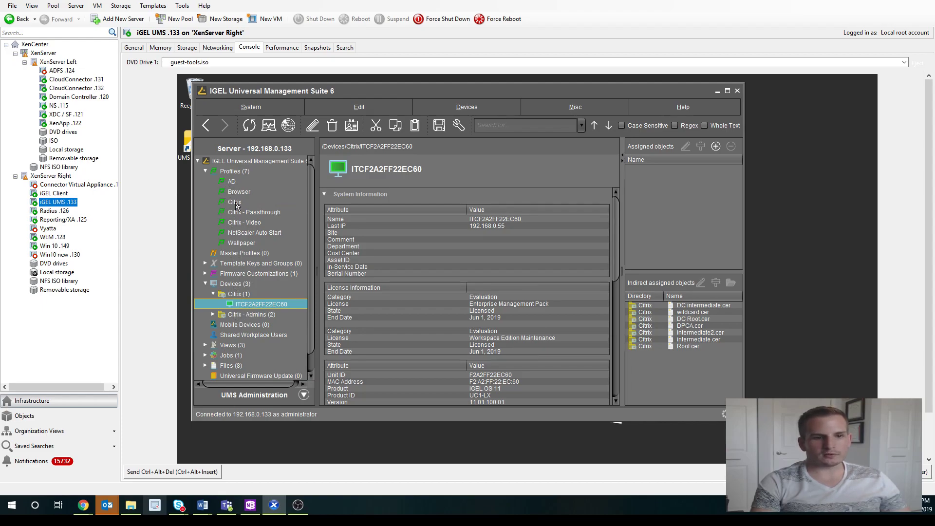
pyautogui.click(234, 202)
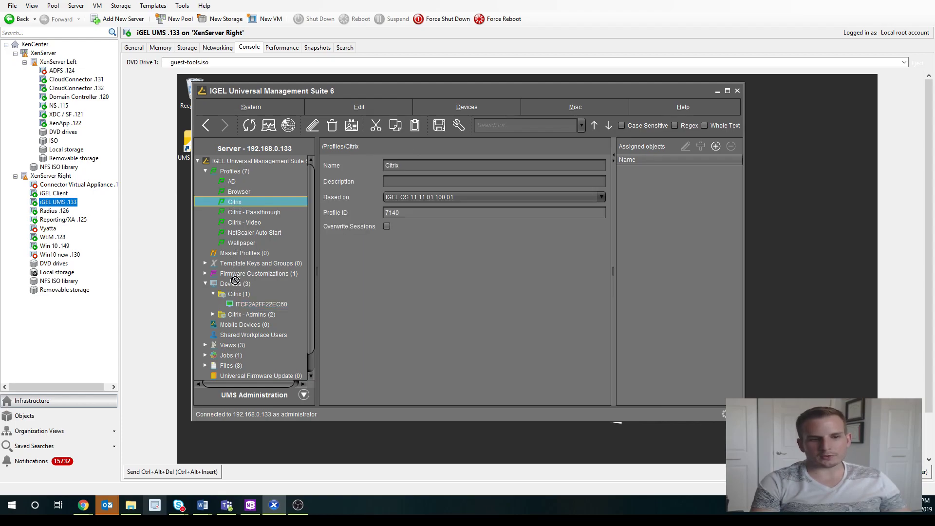
pyautogui.click(237, 294)
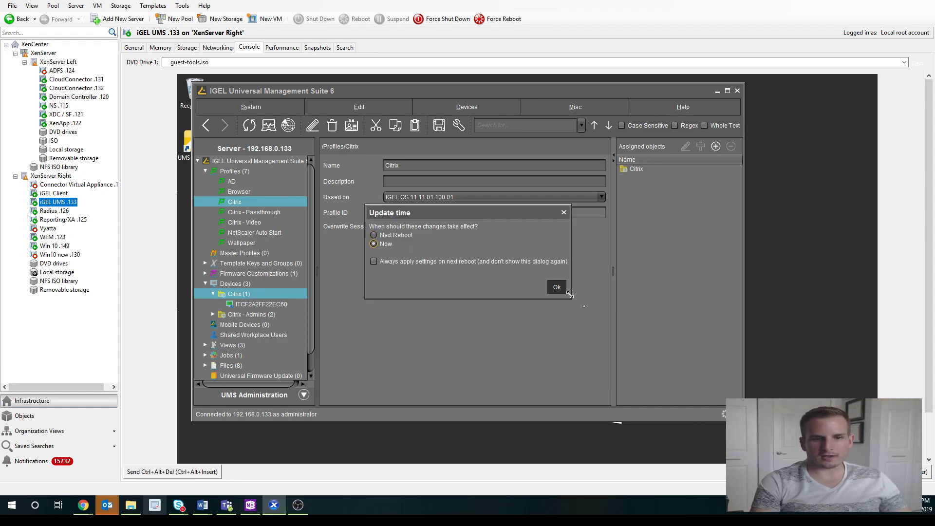
pyautogui.click(556, 287)
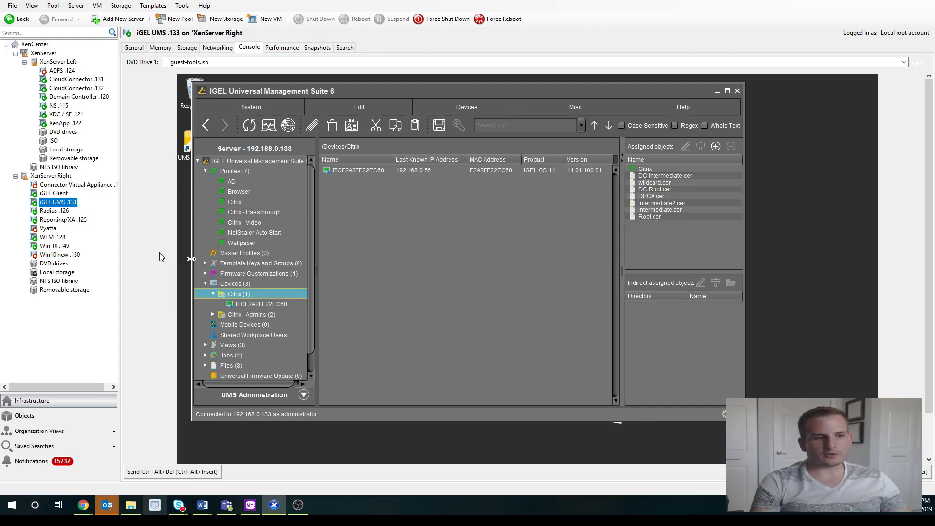
# On the thin client's console, confirm the new configuration warning with OK.
pyautogui.click(52, 193)
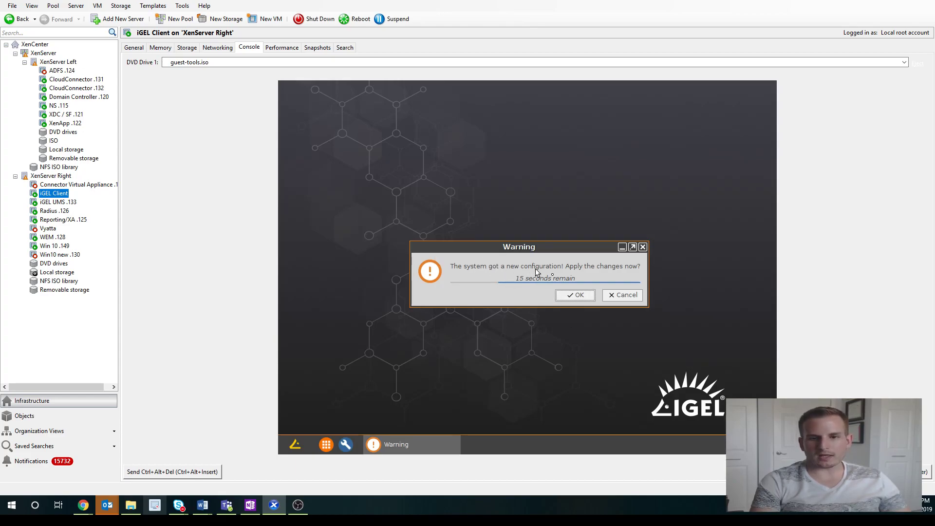
pyautogui.moveTo(570, 293)
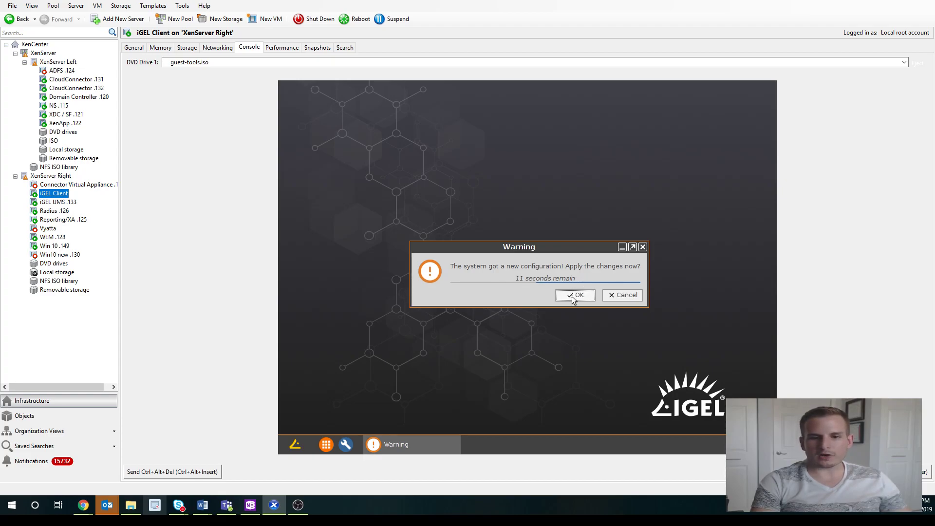
pyautogui.click(575, 294)
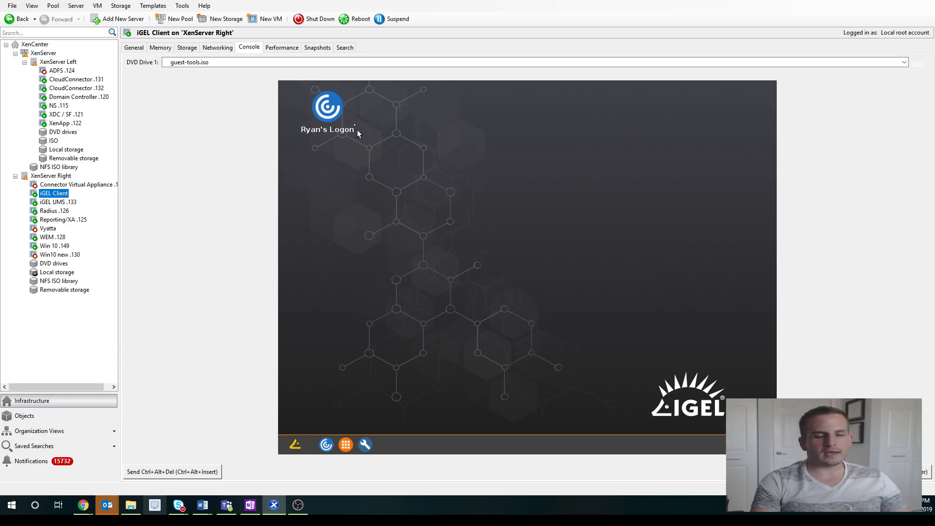
pyautogui.moveTo(309, 394)
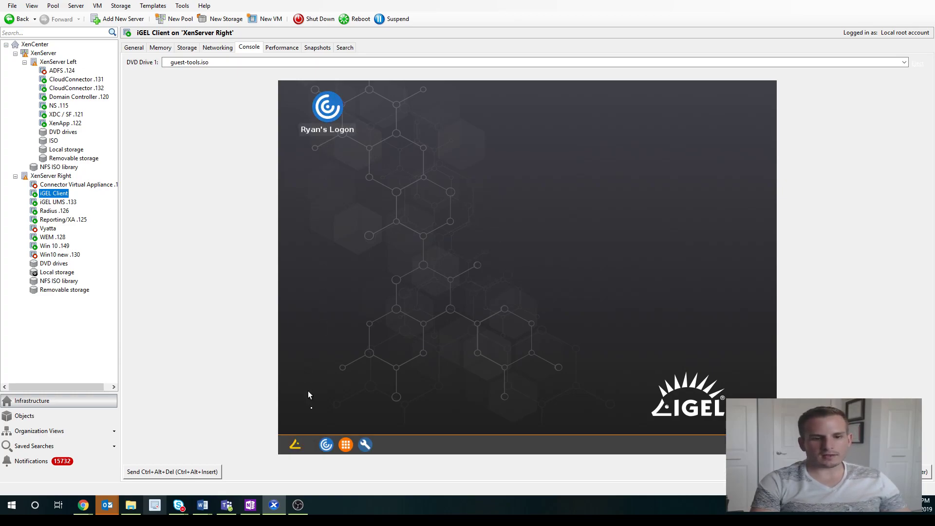
pyautogui.moveTo(331, 349)
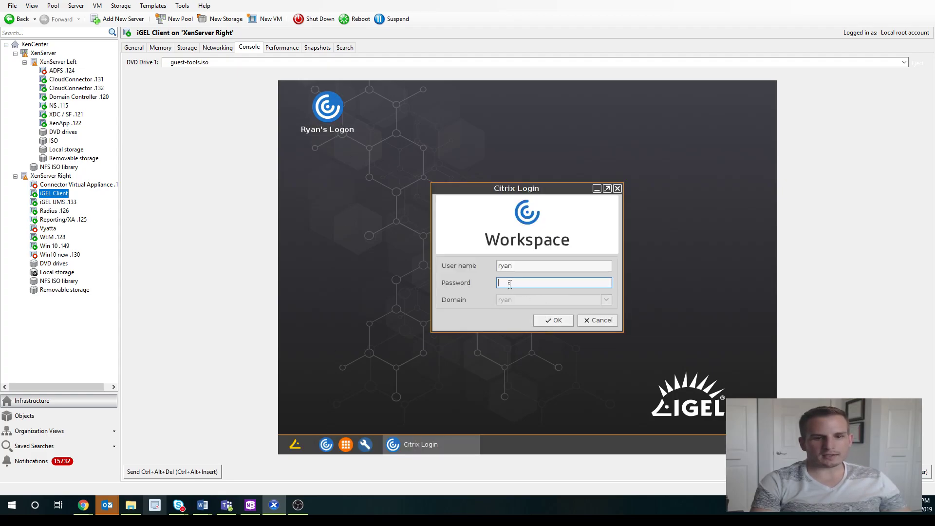
# Enter the password in the Citrix Login dialog and submit it.
pyautogui.write('password')
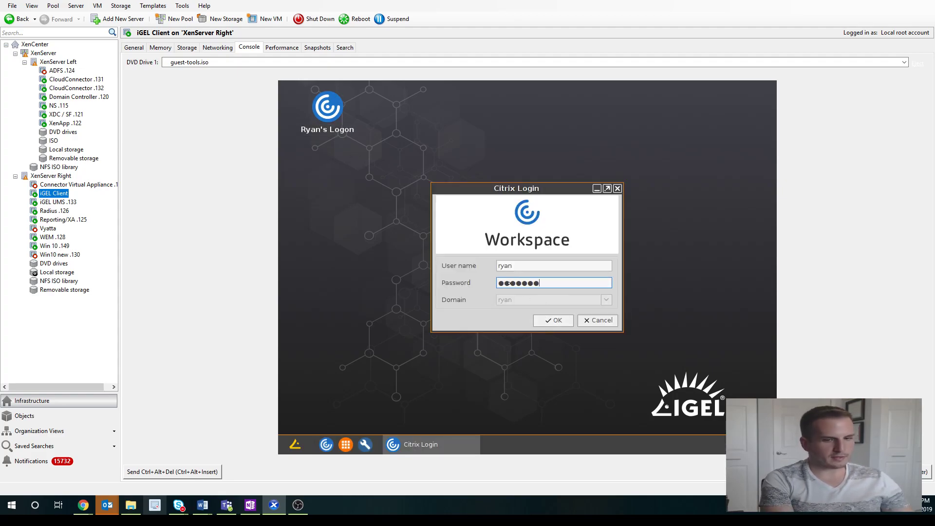
pyautogui.click(552, 321)
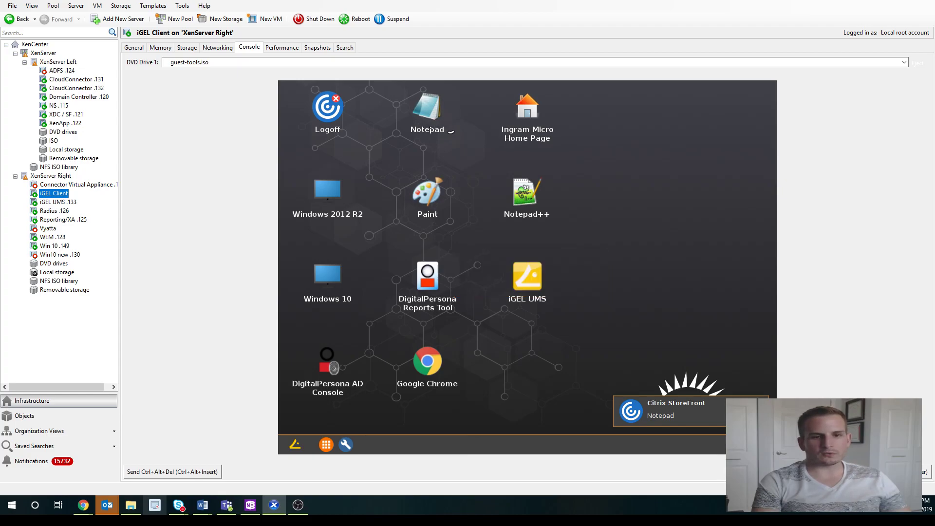
pyautogui.moveTo(427, 138)
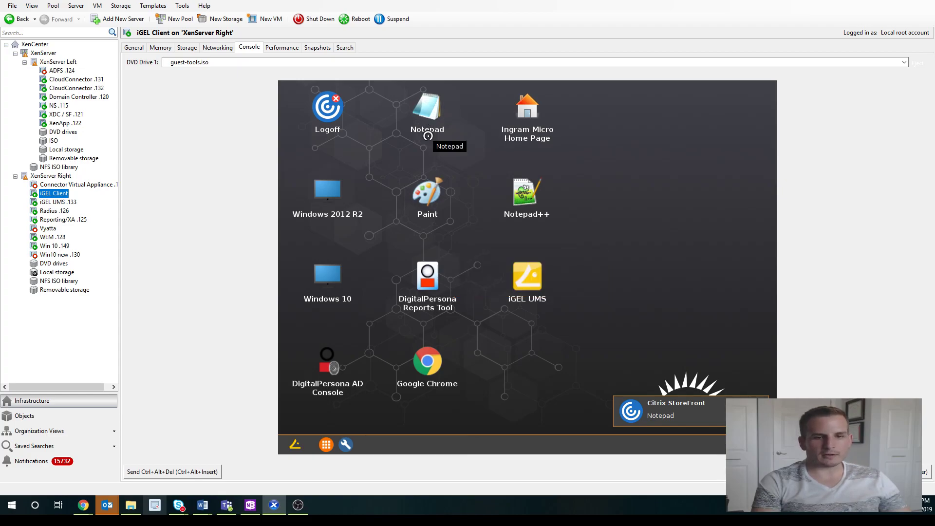
pyautogui.moveTo(346, 108)
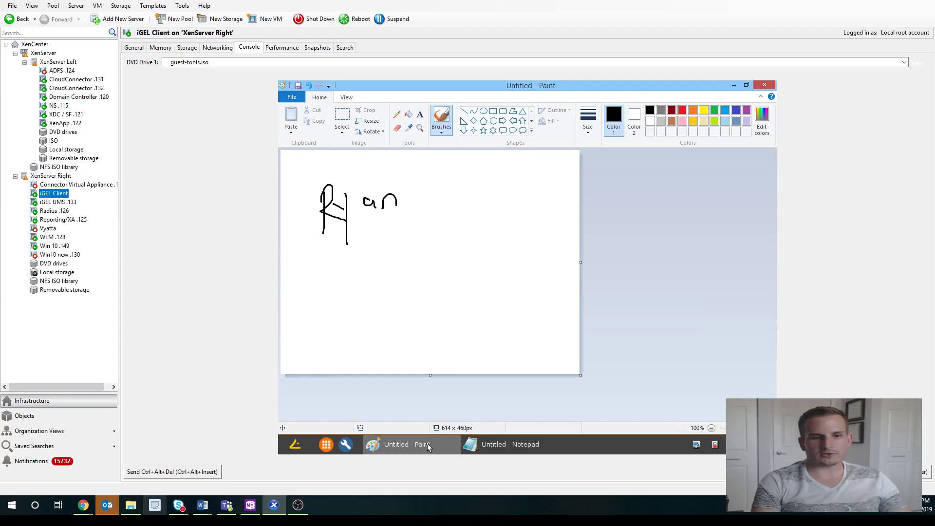
pyautogui.moveTo(424, 448)
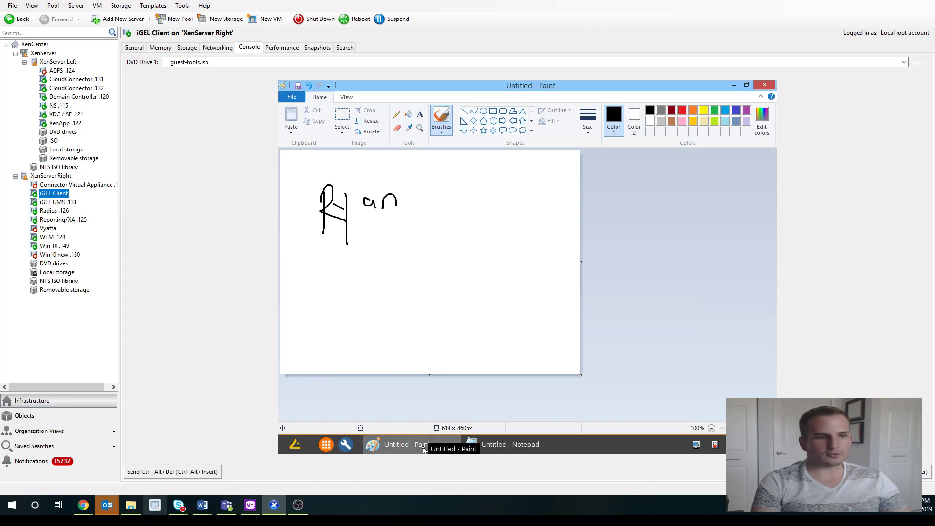
# Return to the IGEL UMS server's console after launching the published apps.
pyautogui.click(54, 201)
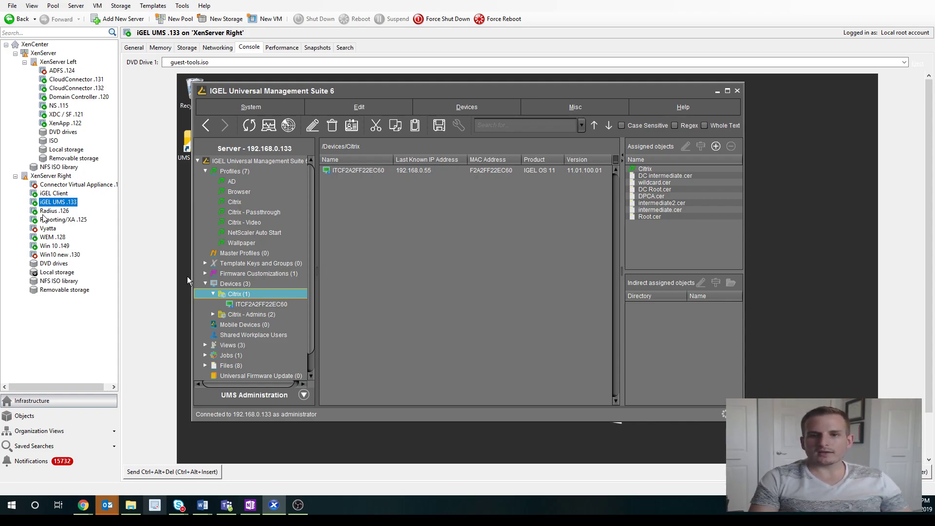
pyautogui.moveTo(663, 190)
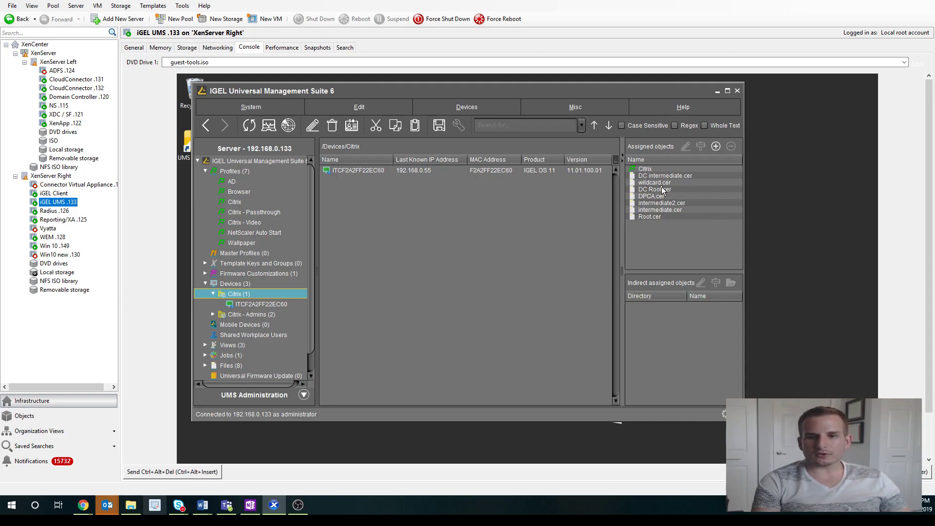